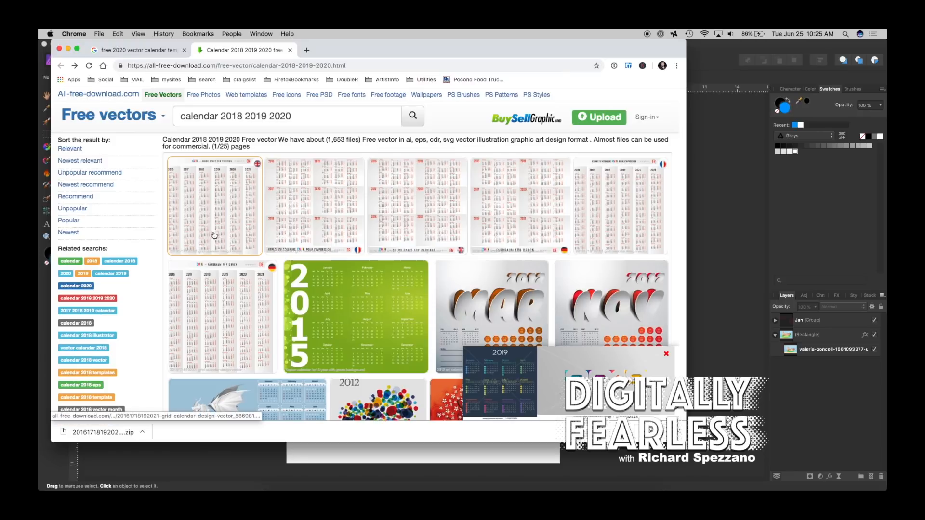
mouse_move(255, 170)
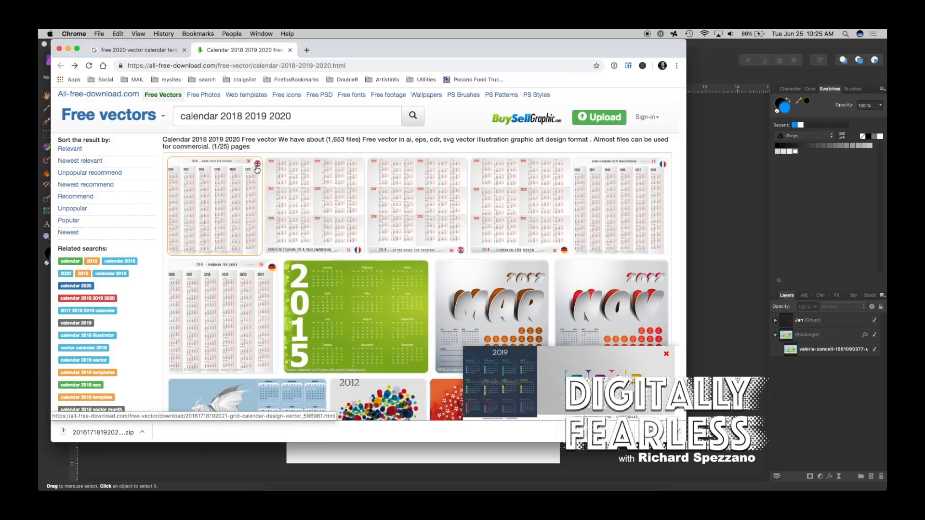
mouse_move(222, 196)
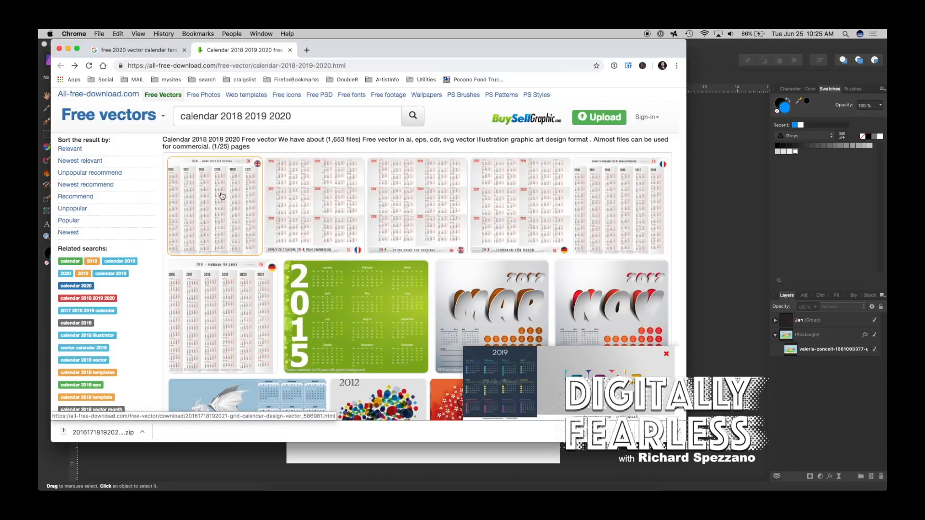
Step: Download the first grid calendar design vector zip from all-free-download.com
left_click(213, 207)
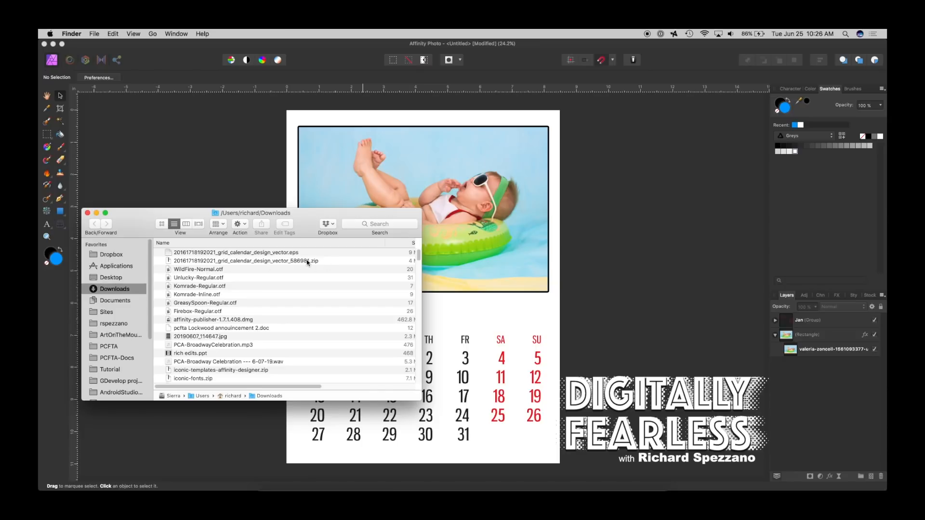
mouse_move(300, 255)
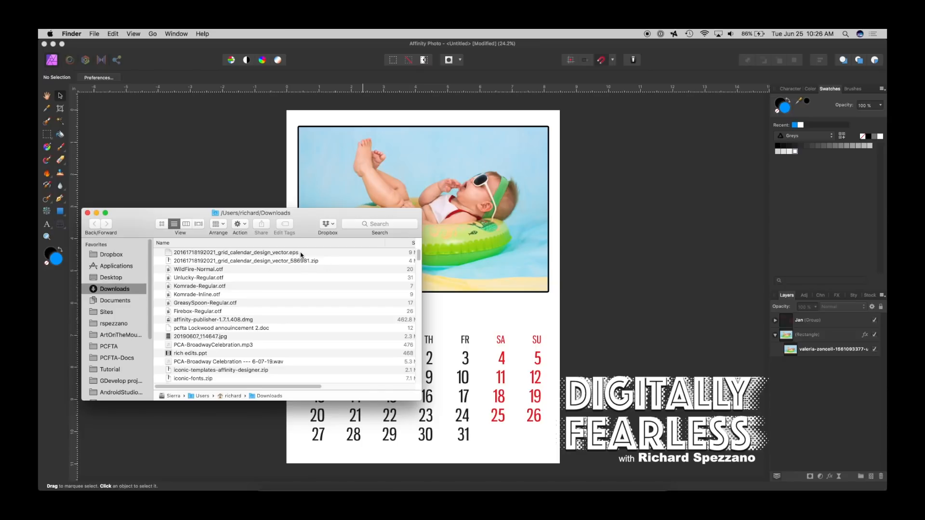
mouse_move(234, 178)
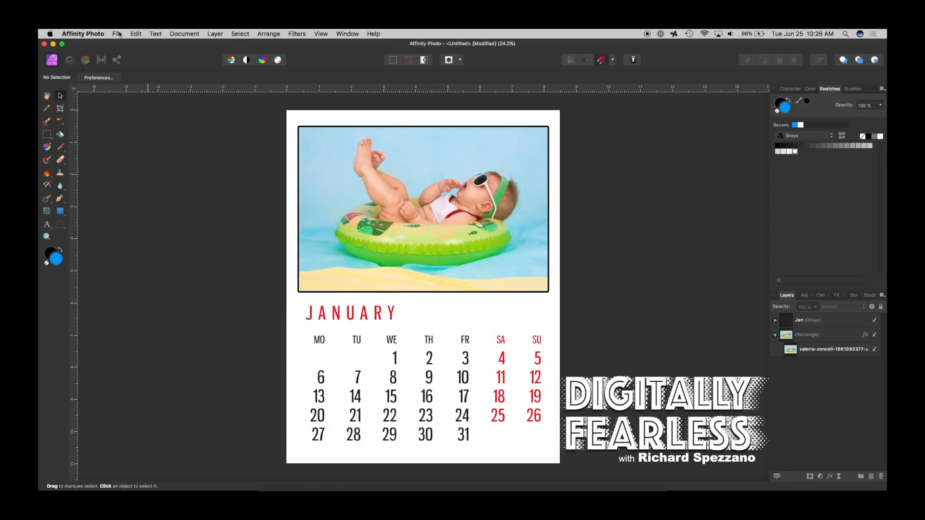
Step: Open the grid calendar design EPS from the Downloads folder as a new document
left_click(118, 34)
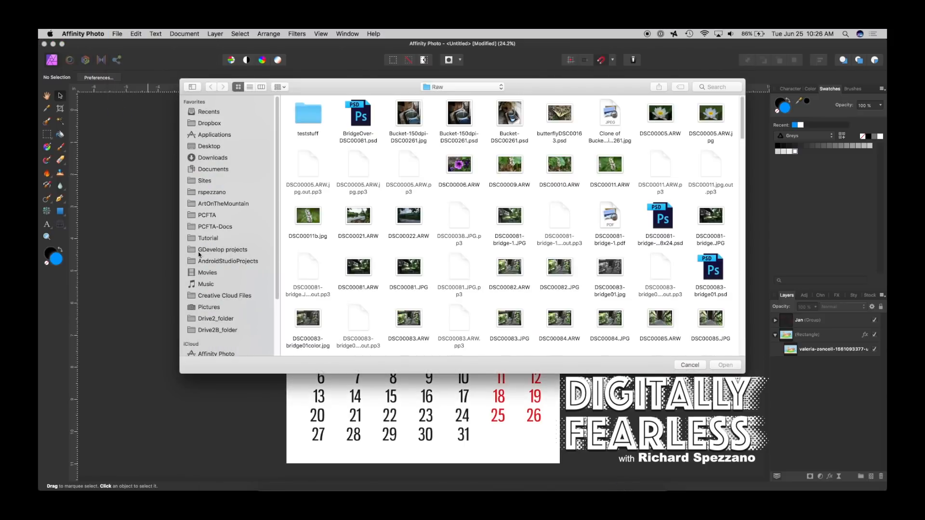
left_click(213, 157)
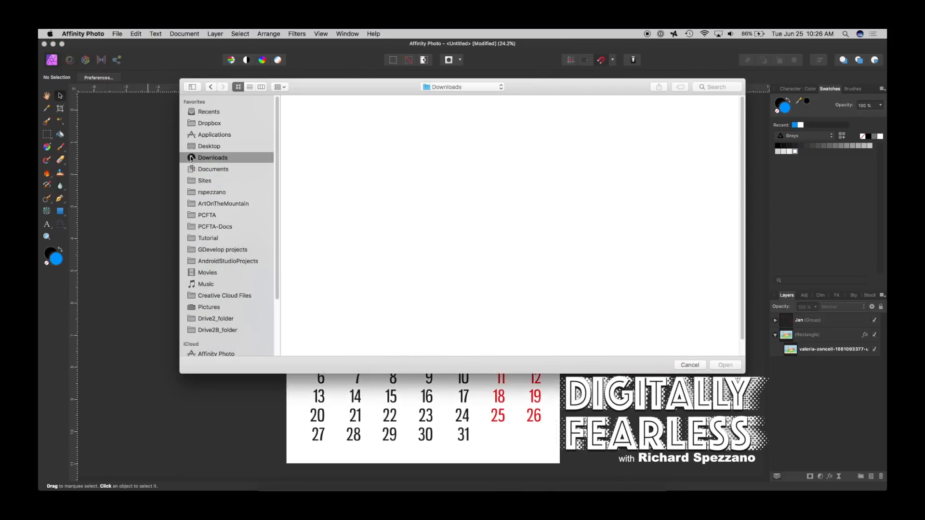
left_click(237, 87)
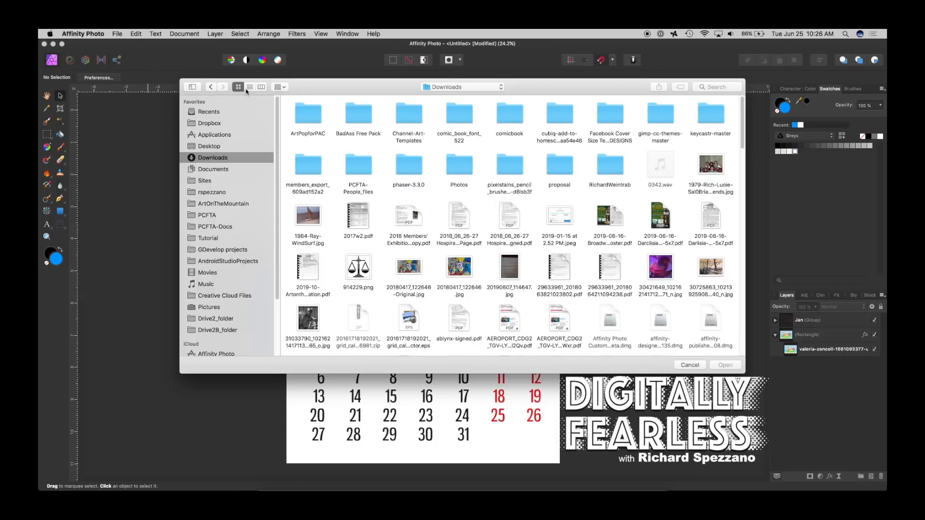
left_click(250, 87)
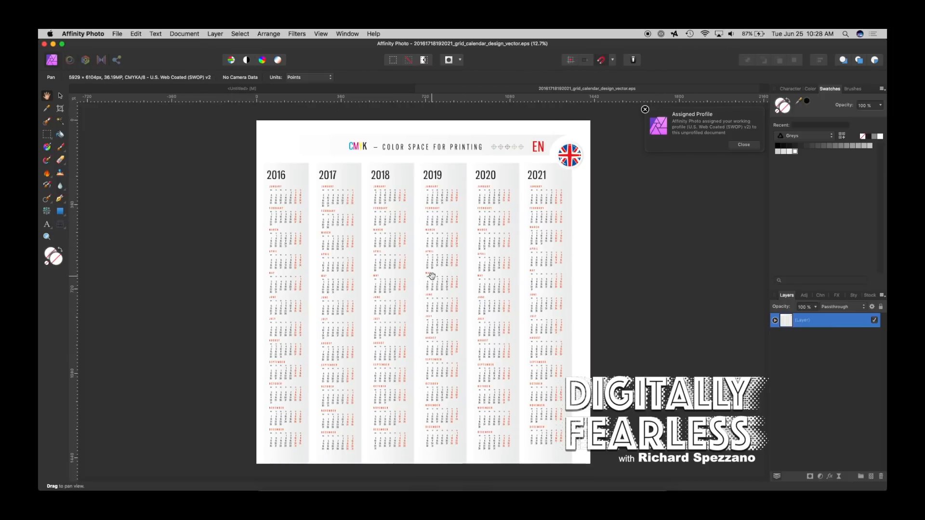
Step: Dismiss the profile notice and delete the header, grey stripe and 2016 column groups
left_click(743, 144)
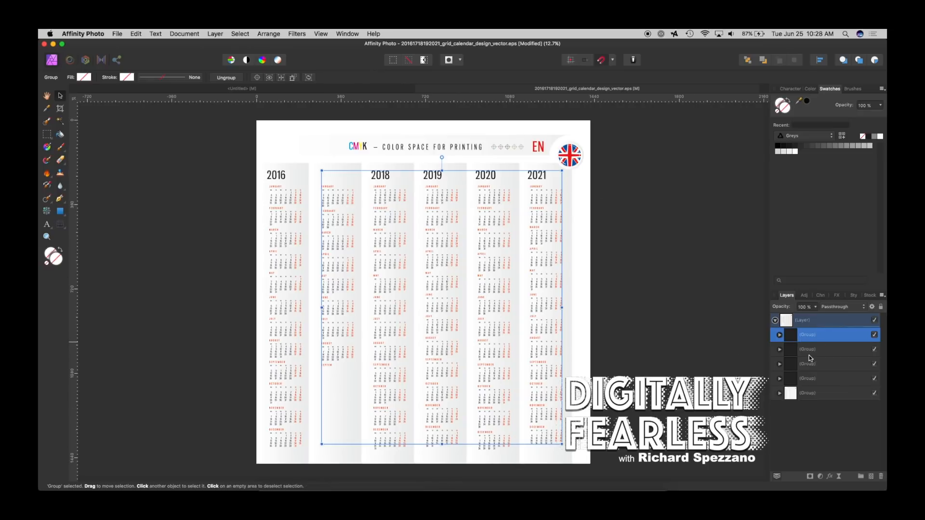
left_click(809, 349)
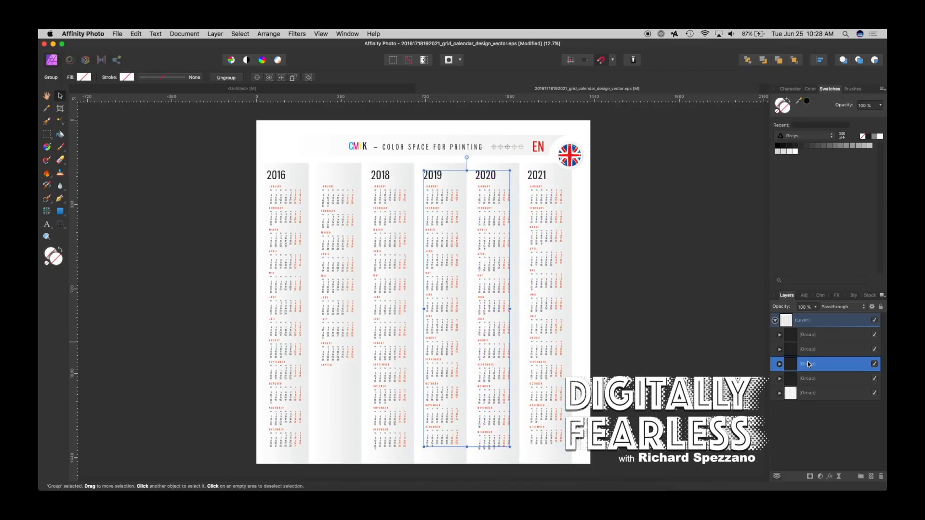
mouse_move(775, 413)
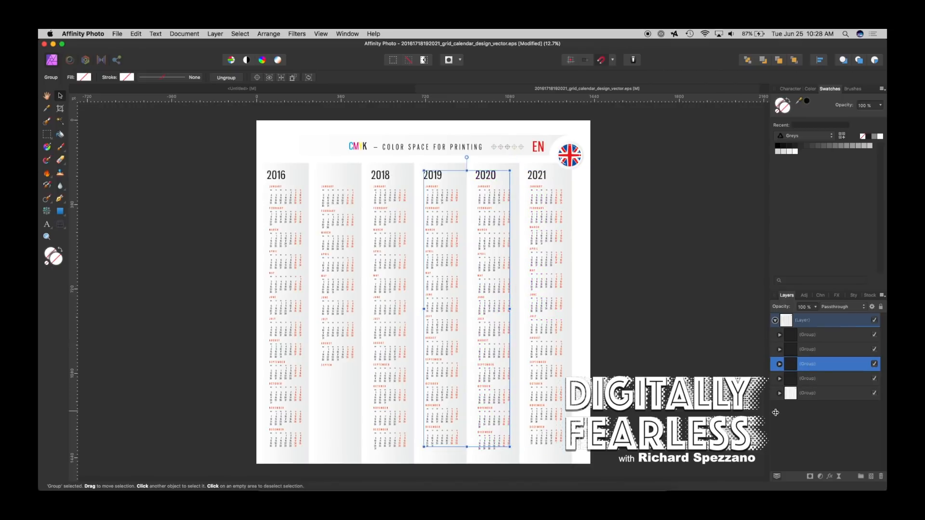
left_click(826, 335)
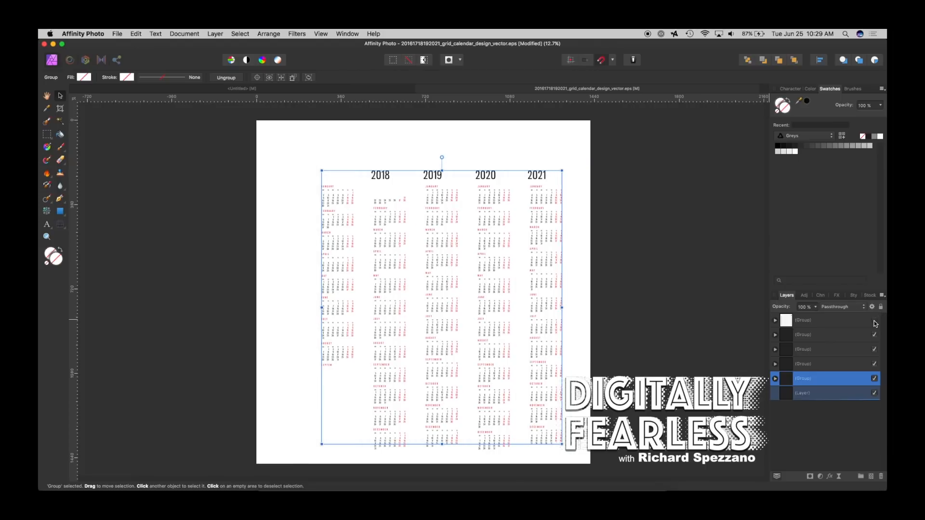
mouse_move(874, 335)
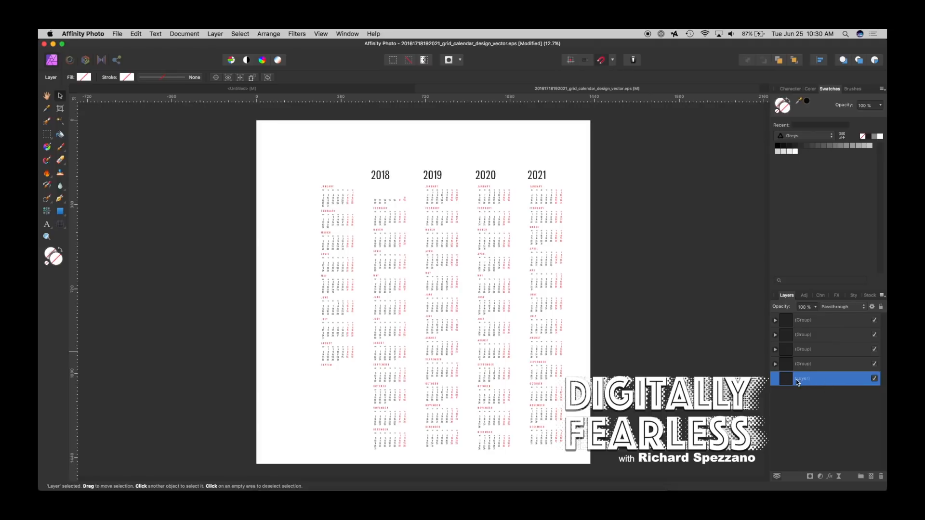
Step: Ungroup the four year-column groups and delete the 2017–2019 and 2021 month columns
double_click(812, 379)
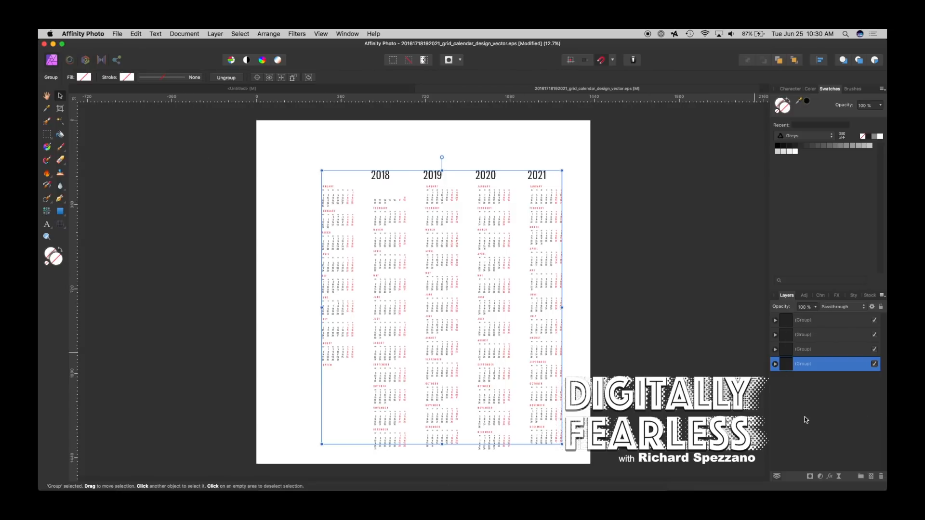
mouse_move(808, 320)
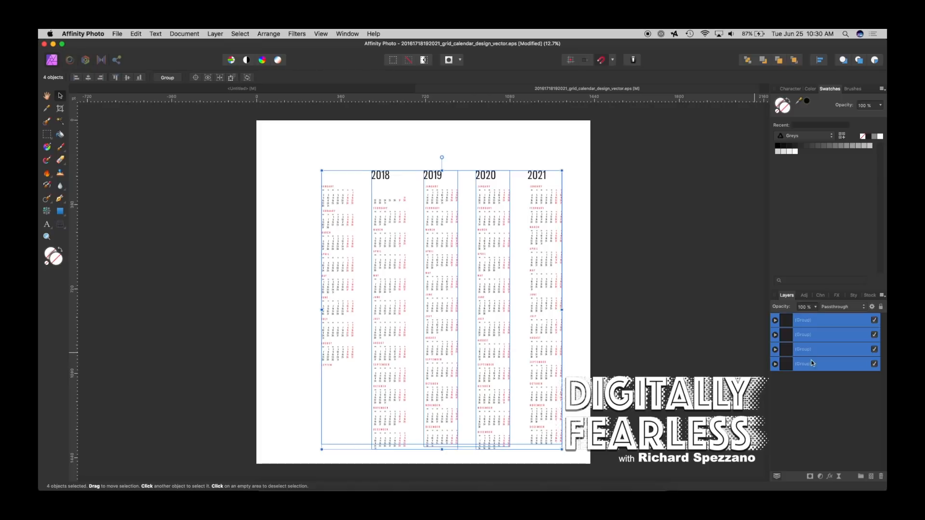
right_click(802, 364)
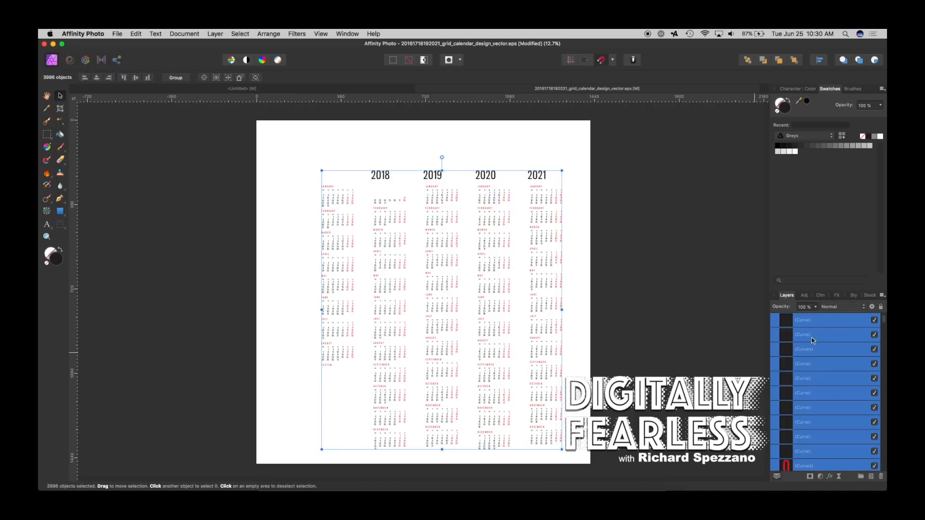
left_click(387, 189)
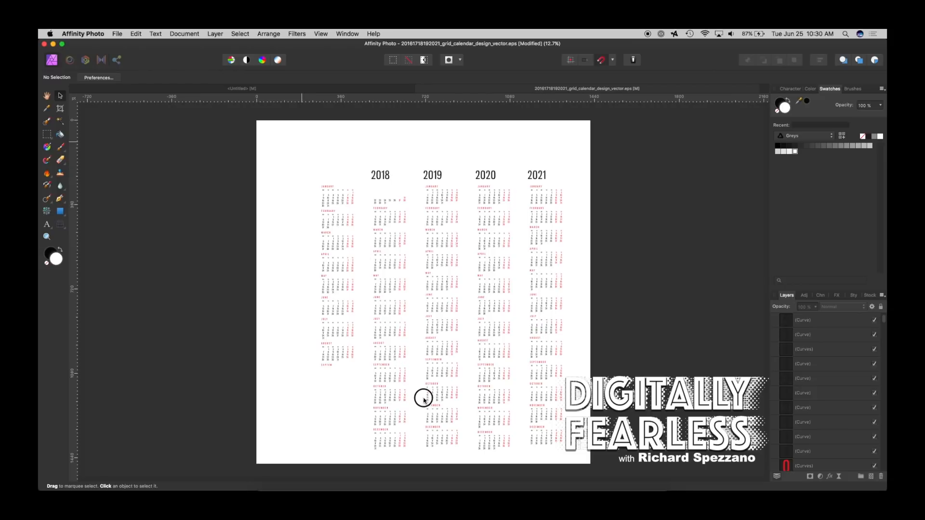
mouse_move(414, 460)
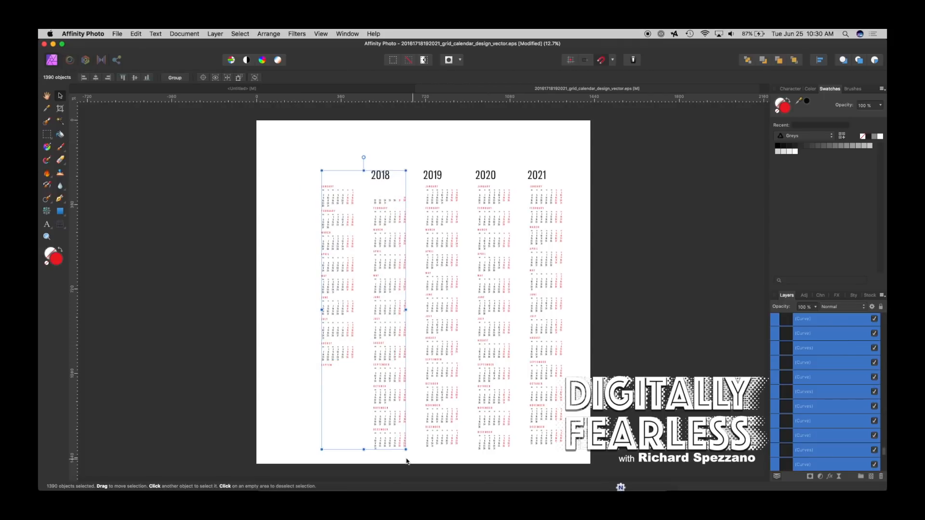
left_click(215, 33)
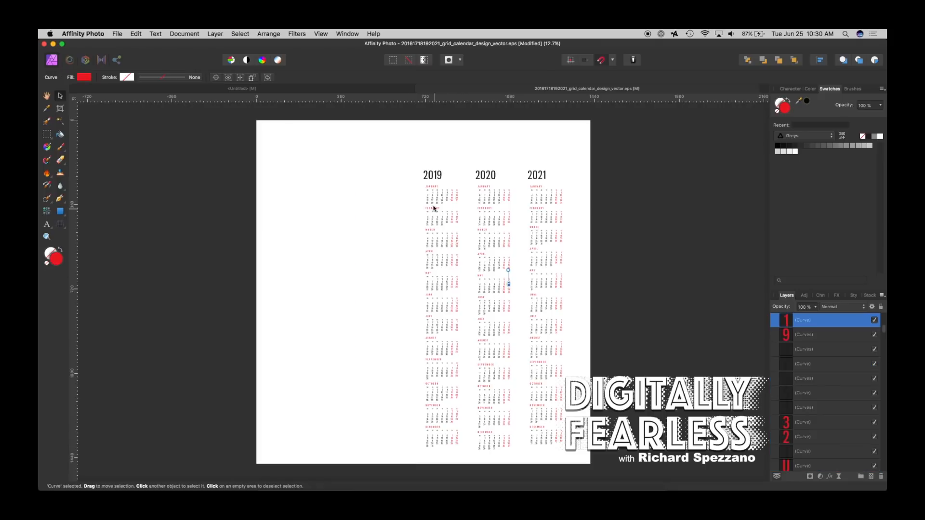
mouse_move(441, 356)
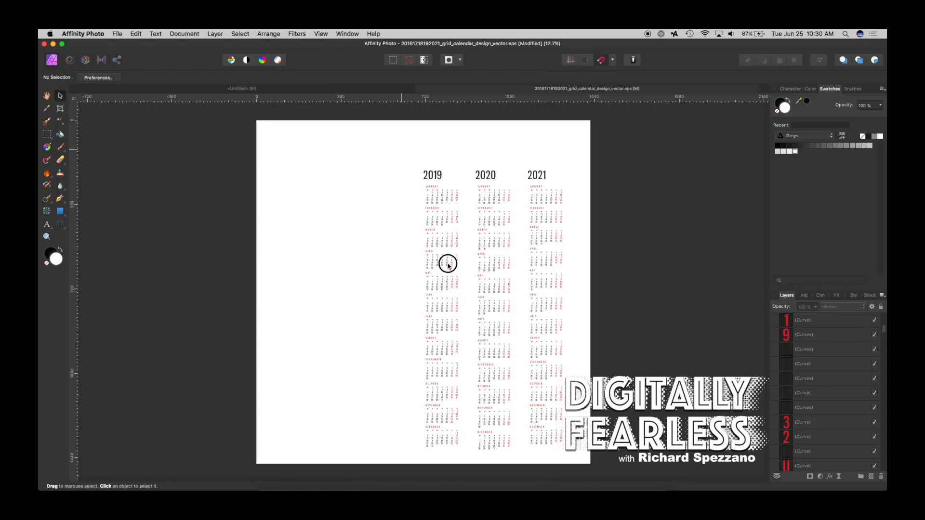
left_click(447, 263)
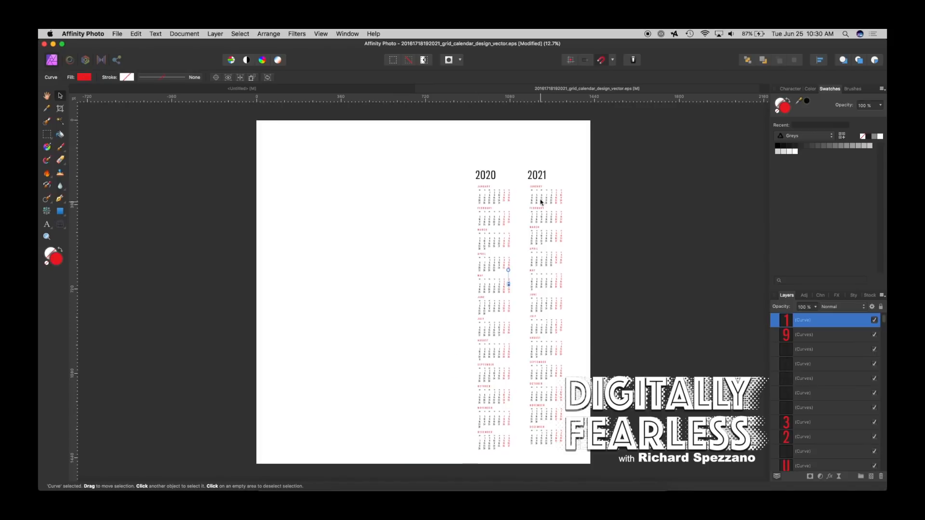
left_click(567, 451)
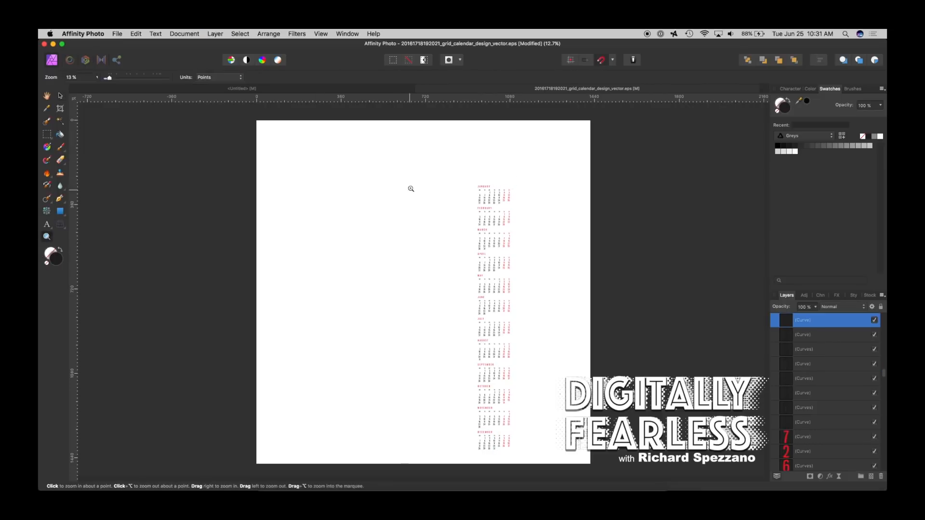
Step: Group February's grid as 'Feb', select the Jan group, and return to the Untitled document
left_click(410, 189)
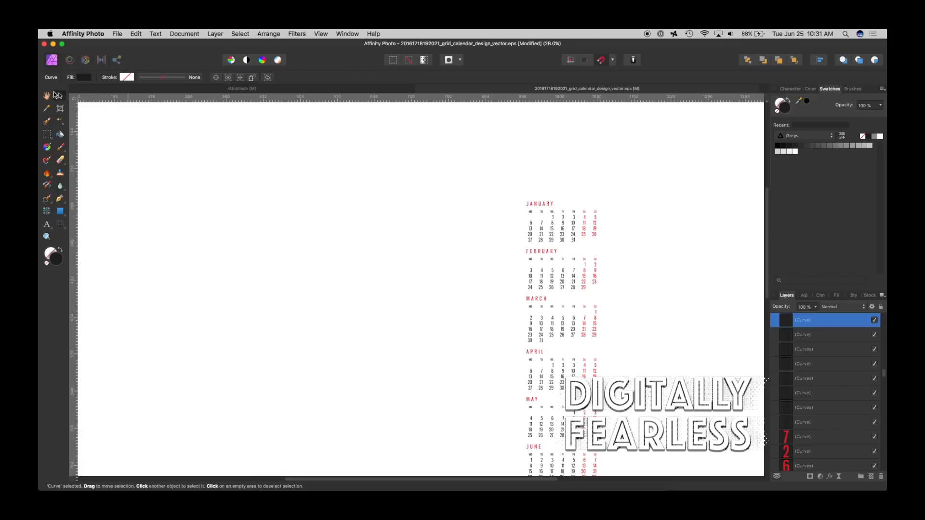
left_click_drag(505, 173, 615, 247)
type("F")
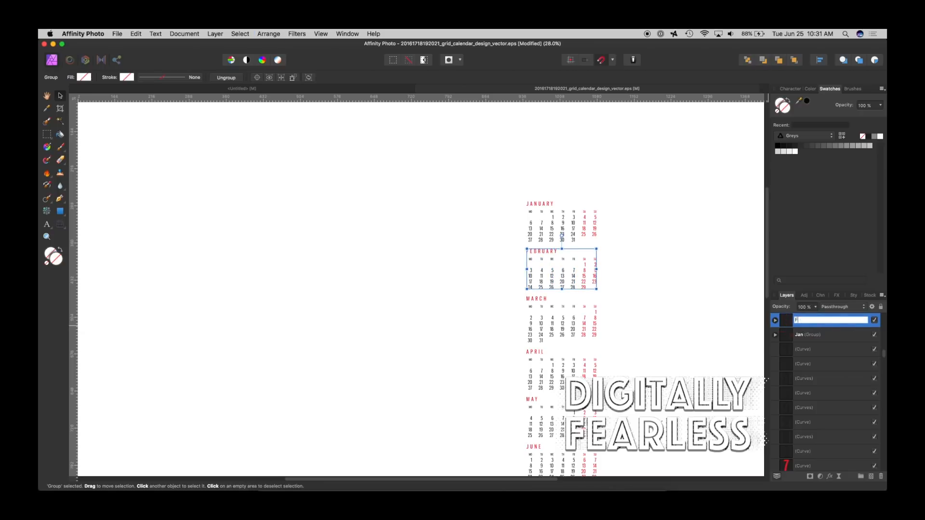
type("ew")
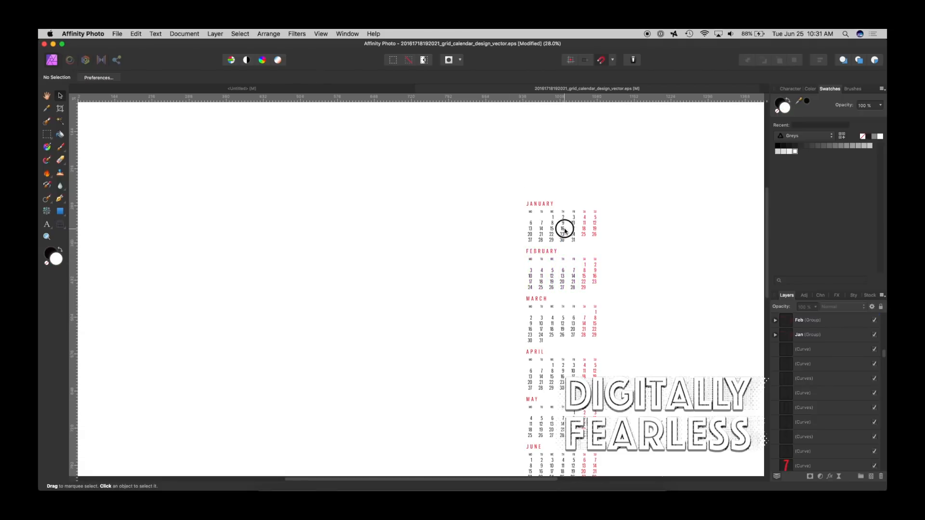
left_click(560, 228)
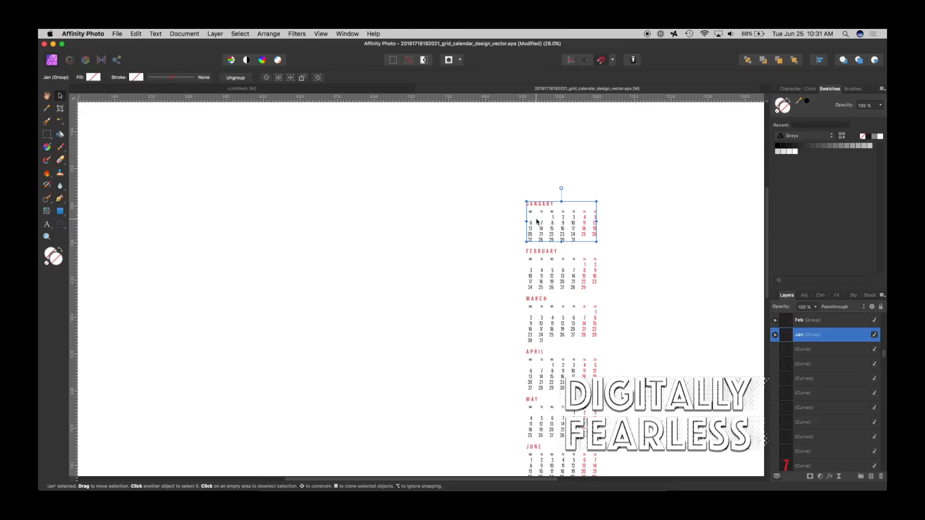
left_click(808, 320)
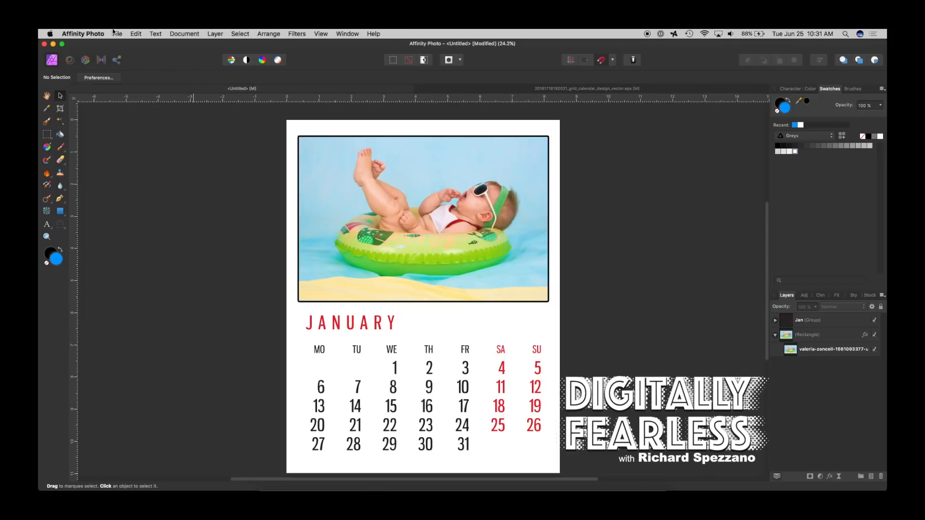
left_click(116, 33)
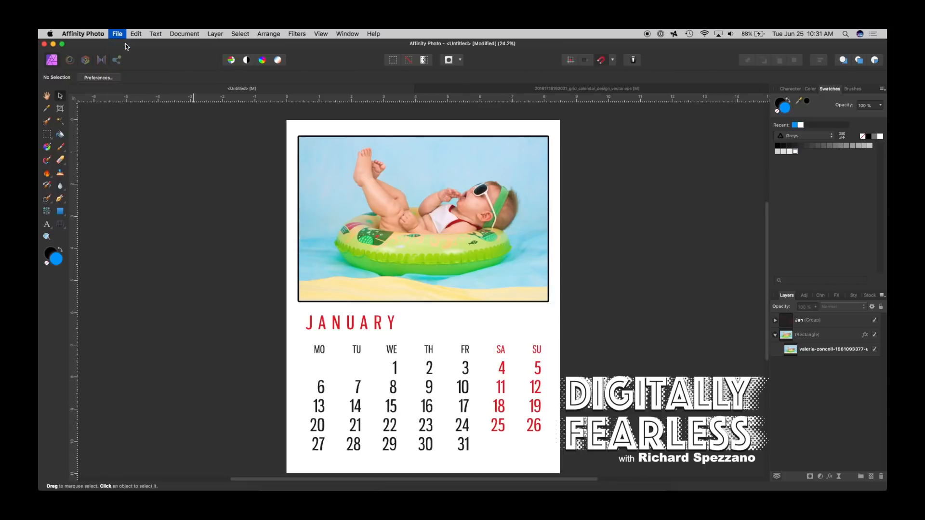
Step: Create a Letter (ANSI A) print document, 8.5 x 11 in portrait, in inches
left_click(116, 34)
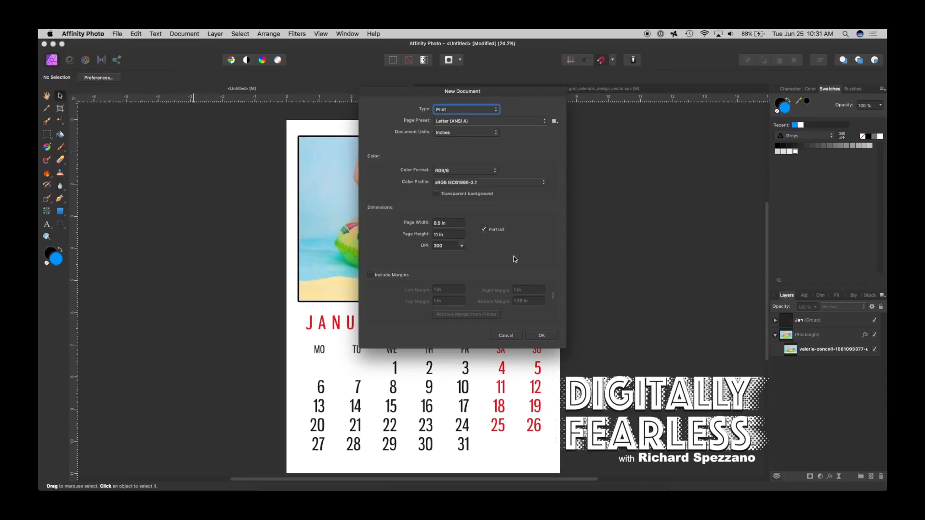
mouse_move(445, 245)
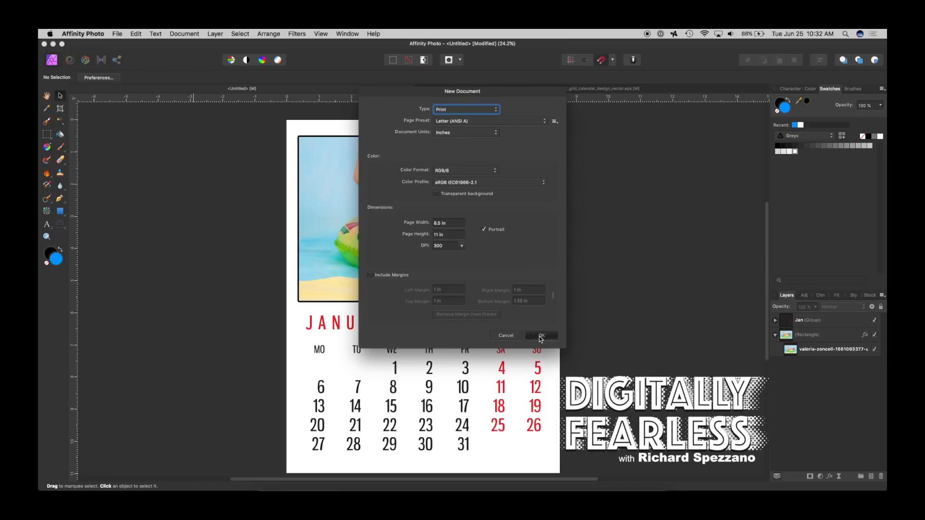
left_click(541, 336)
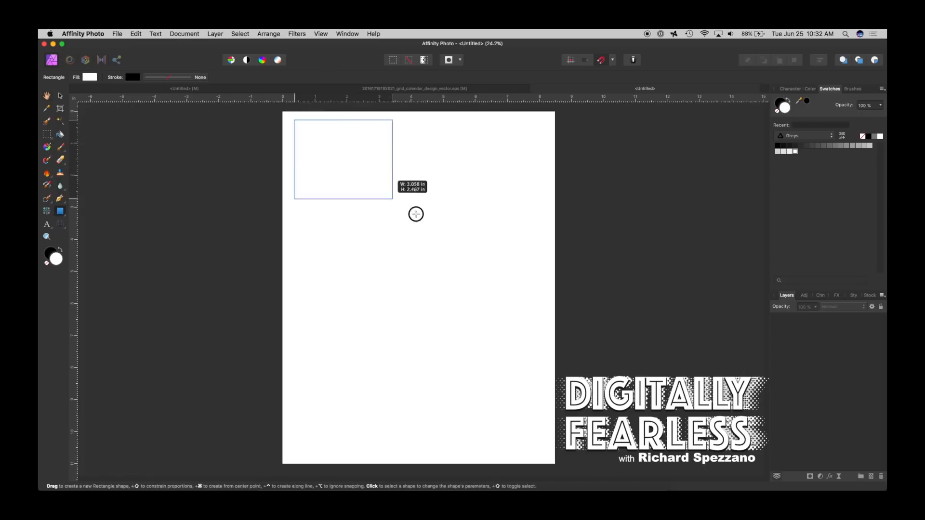
Step: Draw a large rectangle across the page's upper half and pick its fill colour
left_click_drag(416, 214, 542, 281)
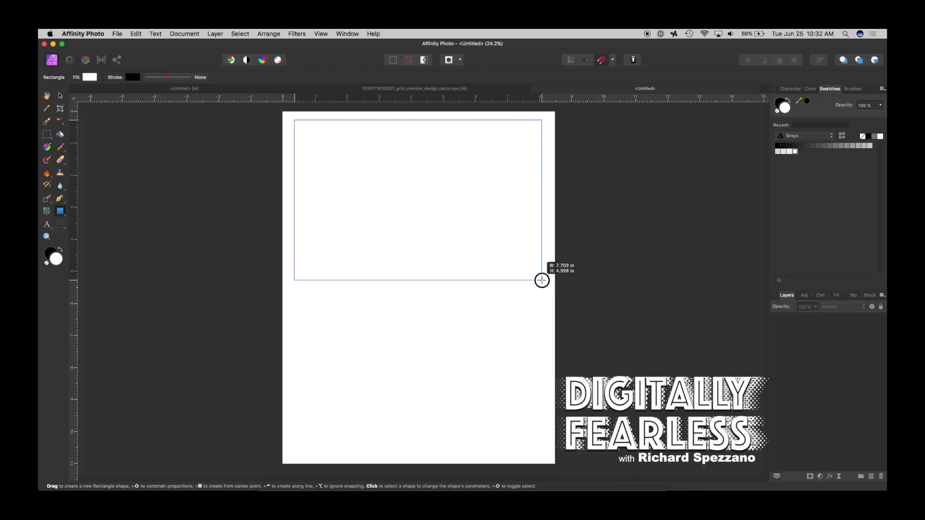
left_click_drag(294, 121, 541, 281)
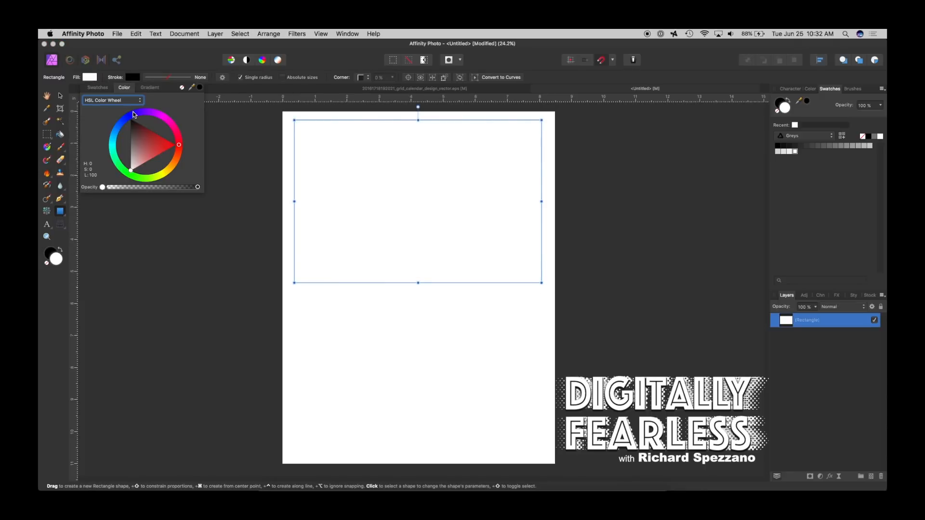
left_click(129, 118)
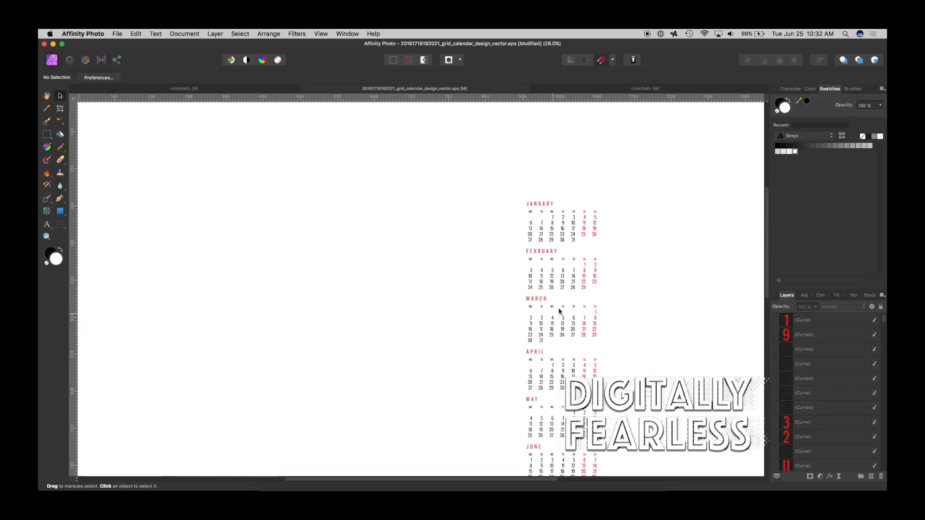
Step: Select the Jan month group in the calendar EPS and drag it toward the new page
left_click(561, 223)
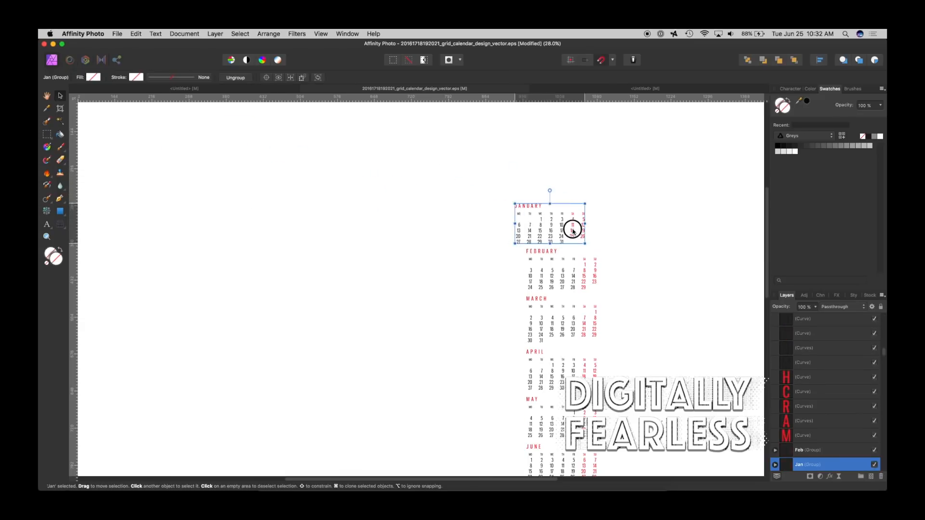
left_click_drag(571, 229, 558, 217)
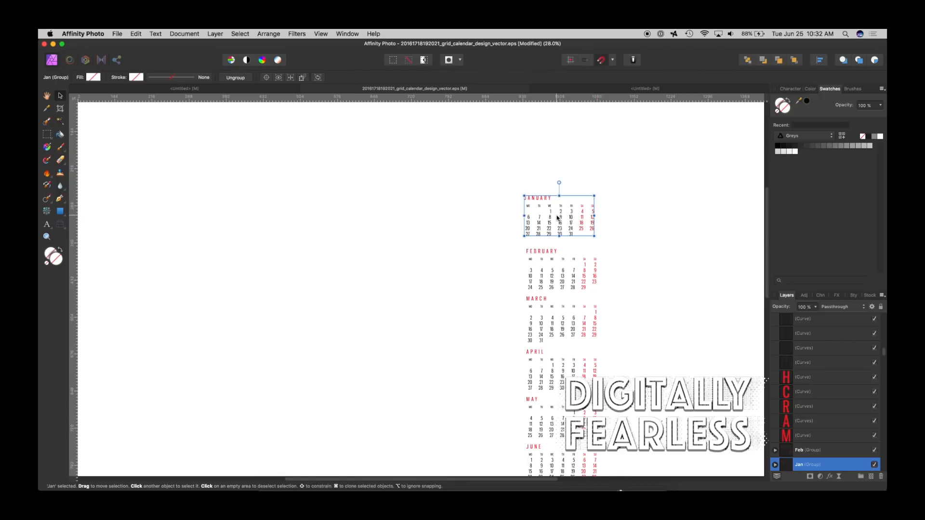
mouse_move(779, 444)
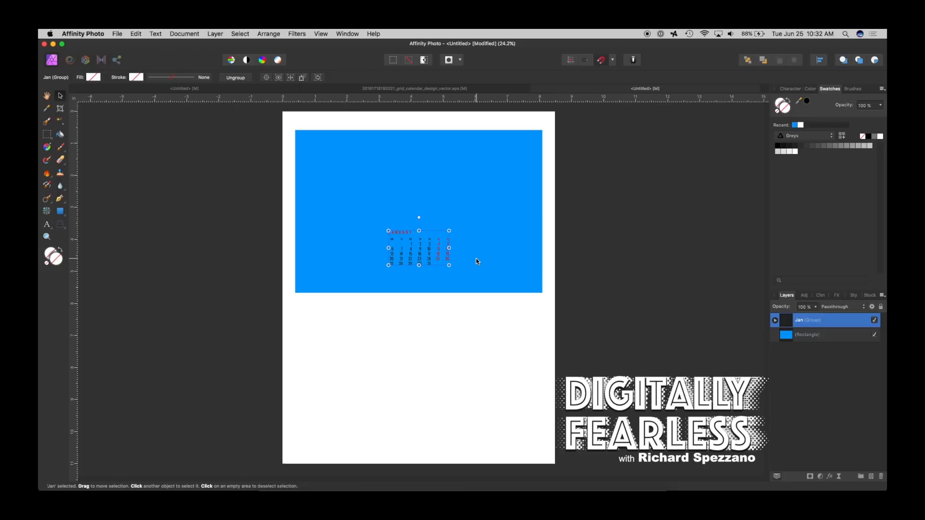
Step: Scale up the January grid by its corner handles to fill the area below the rectangle
left_click_drag(419, 248, 345, 327)
type("baby")
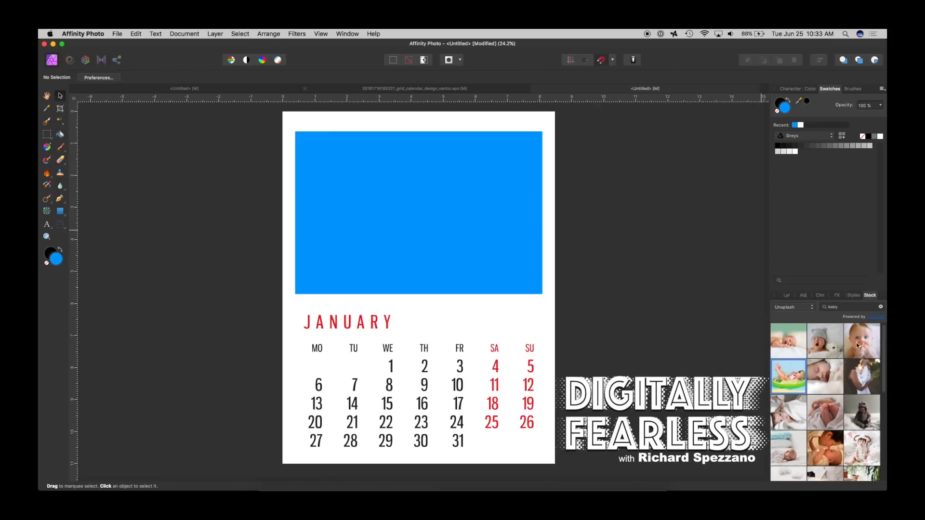
mouse_move(811, 301)
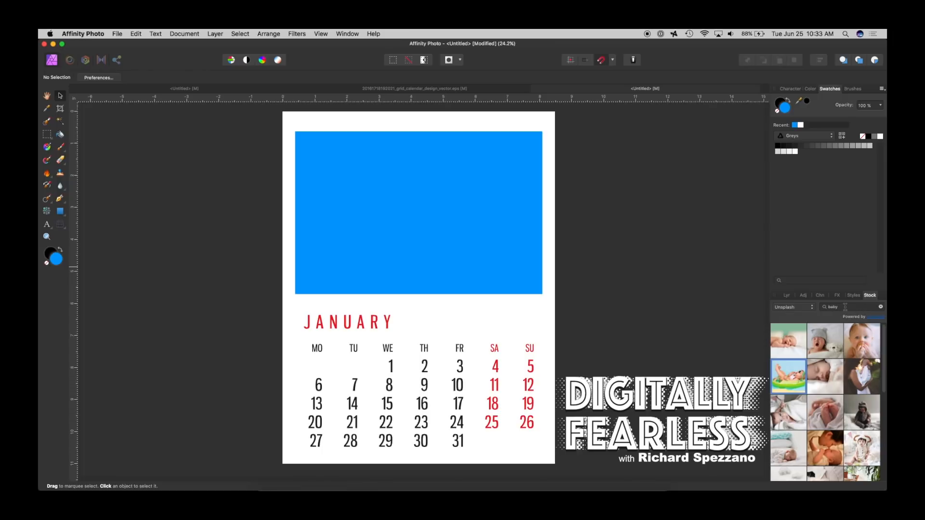
mouse_move(796, 341)
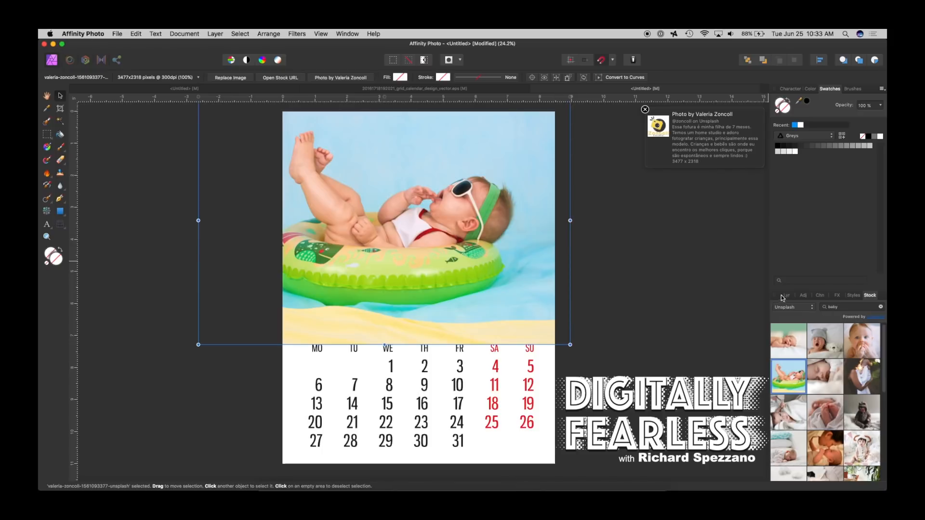
Step: Select the rectangle holding the baby swim-ring photo in the Layers panel
left_click(787, 295)
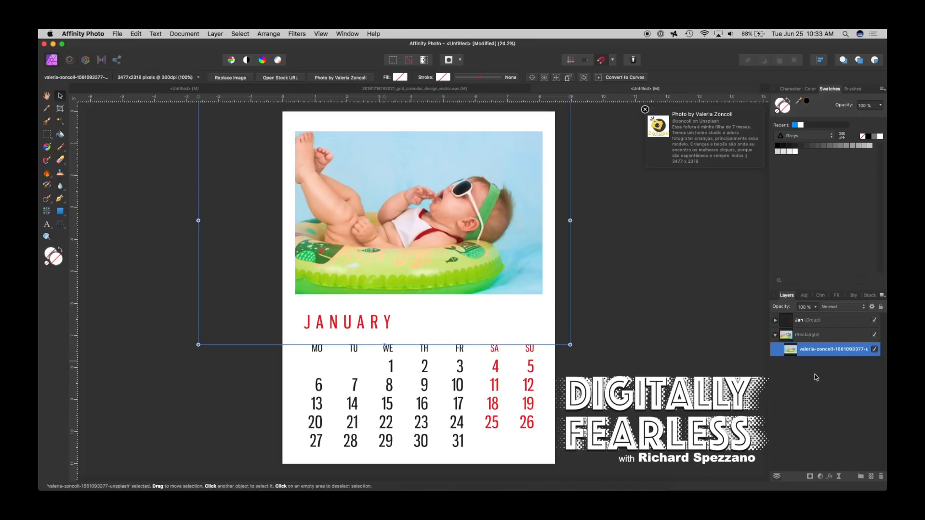
left_click(645, 110)
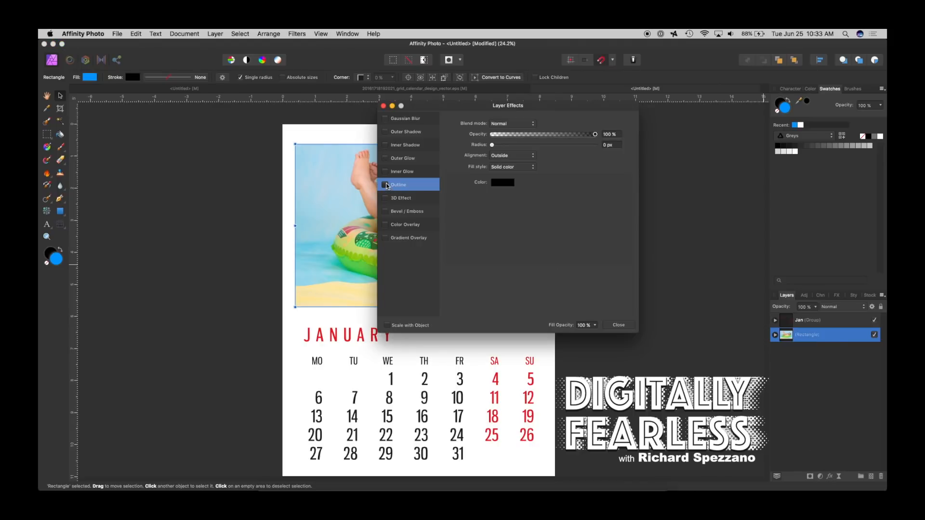
Step: Add a black Outline effect of about 9.8 px radius to the framed photo
left_click_drag(507, 105, 755, 134)
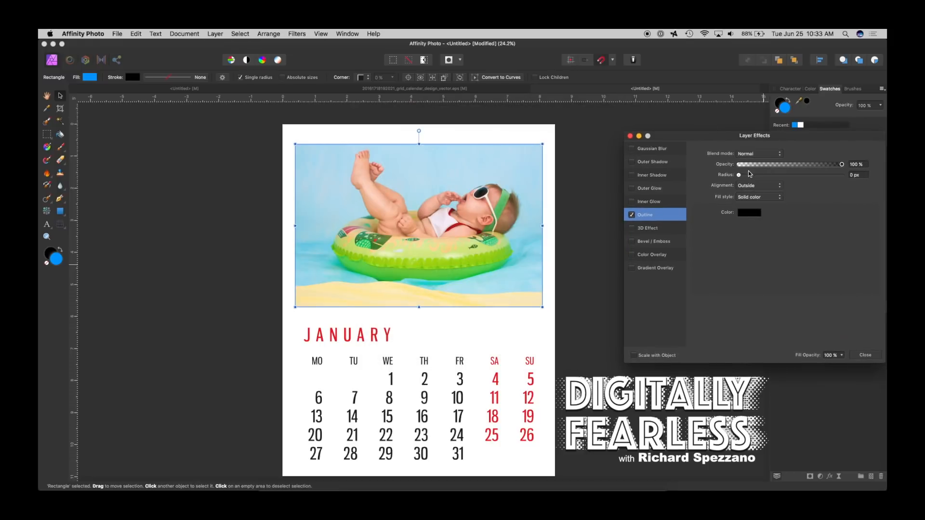
left_click_drag(739, 174, 778, 174)
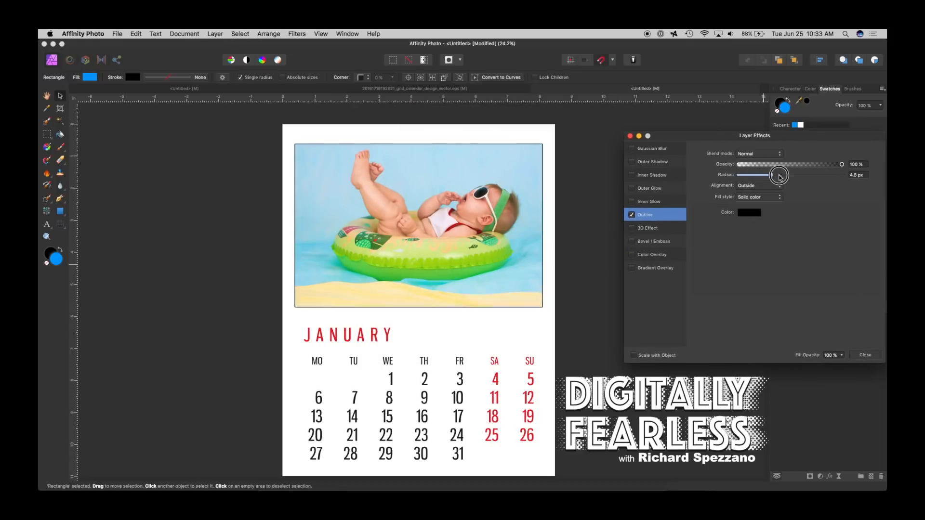
left_click_drag(779, 175, 781, 175)
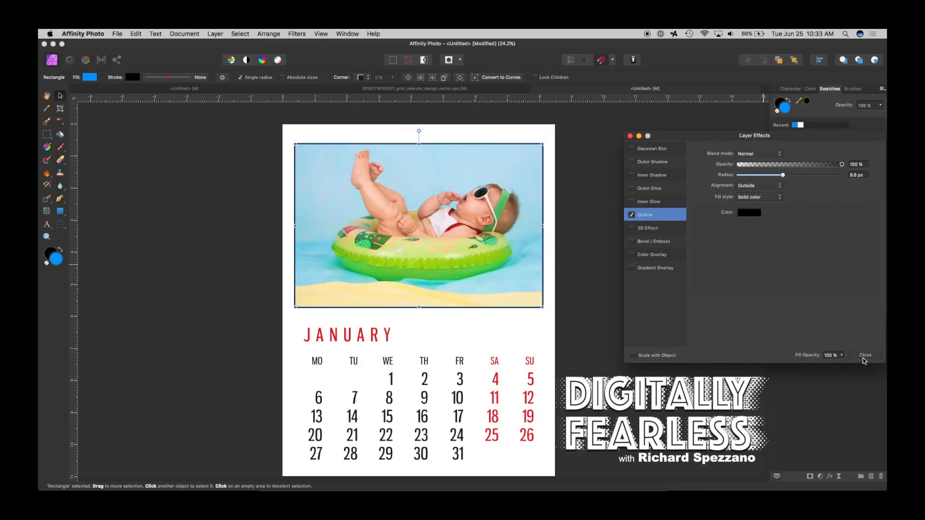
left_click(865, 355)
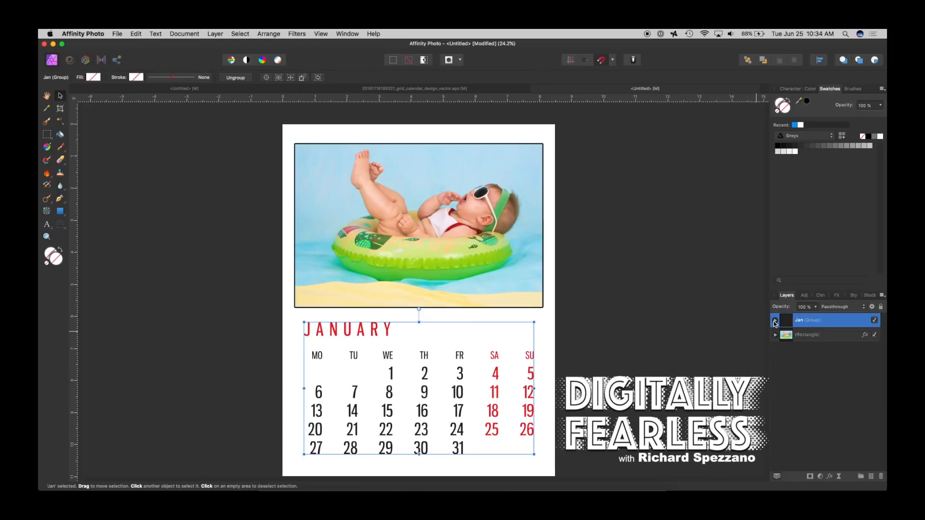
Step: Expand the Jan group and fill the J curve of JANUARY with blue
left_click(775, 320)
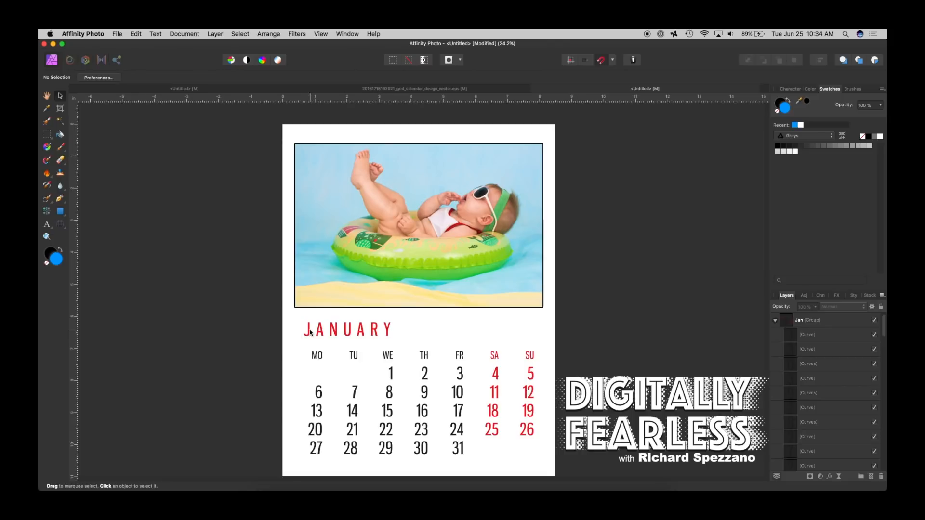
left_click(308, 329)
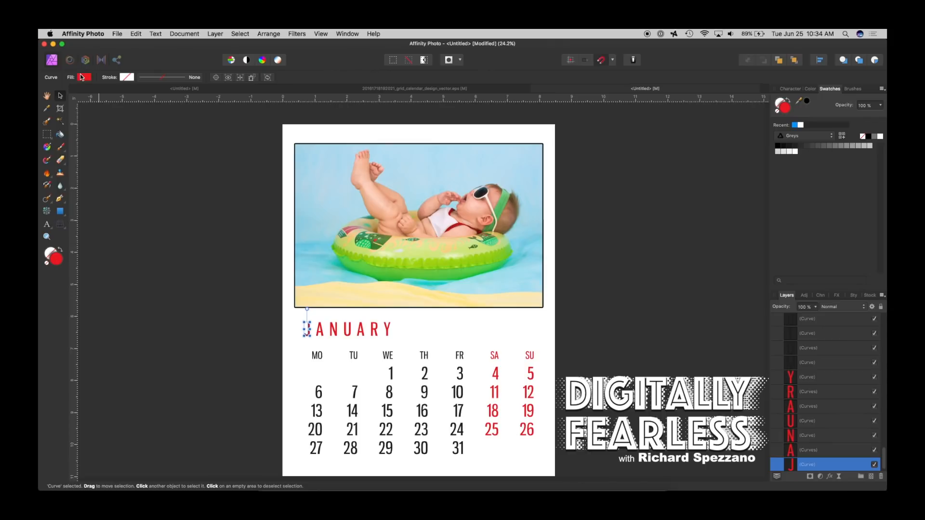
left_click(84, 76)
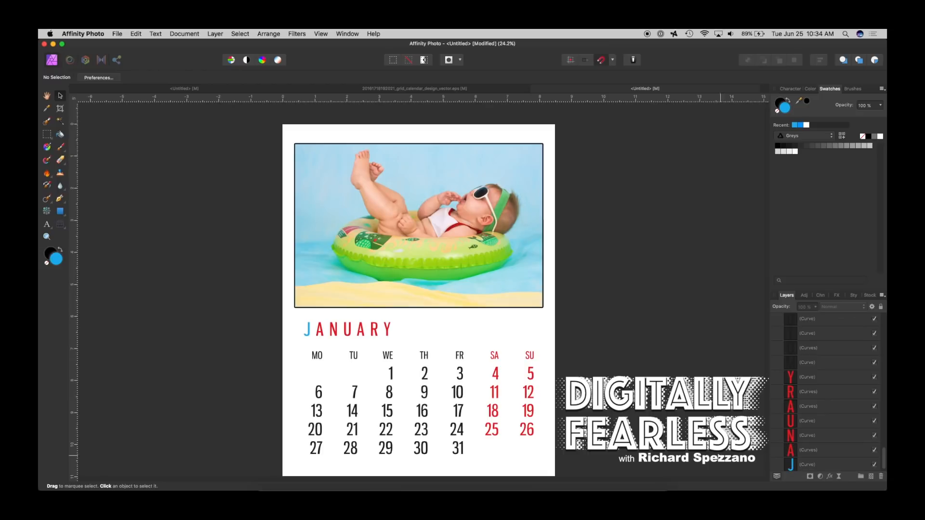
left_click(305, 330)
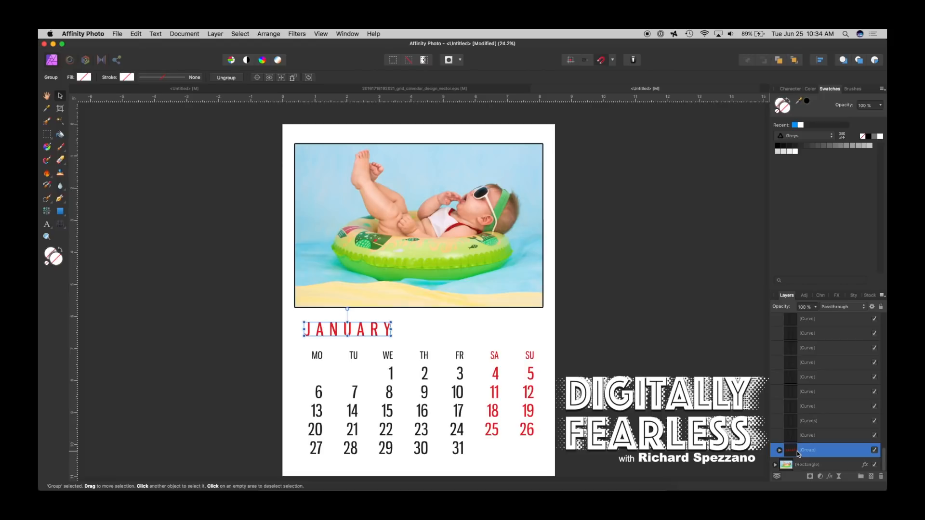
mouse_move(139, 71)
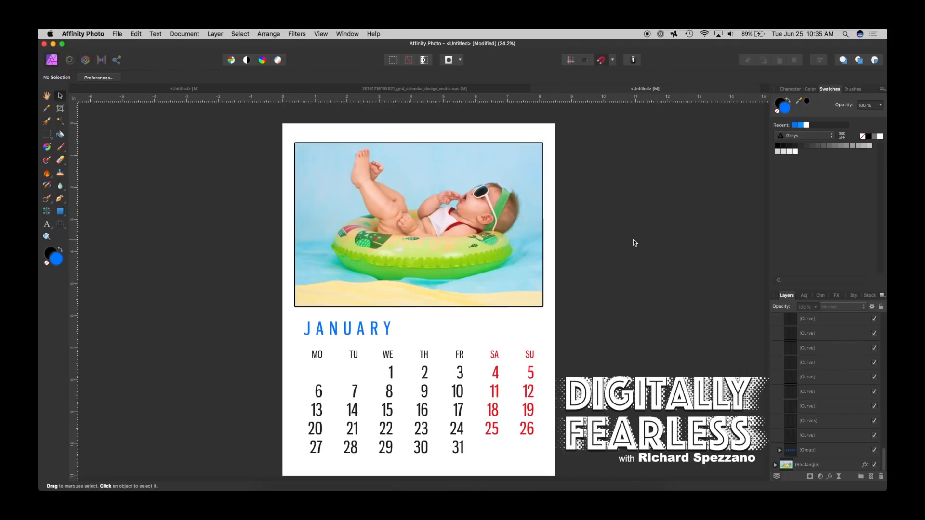
mouse_move(296, 315)
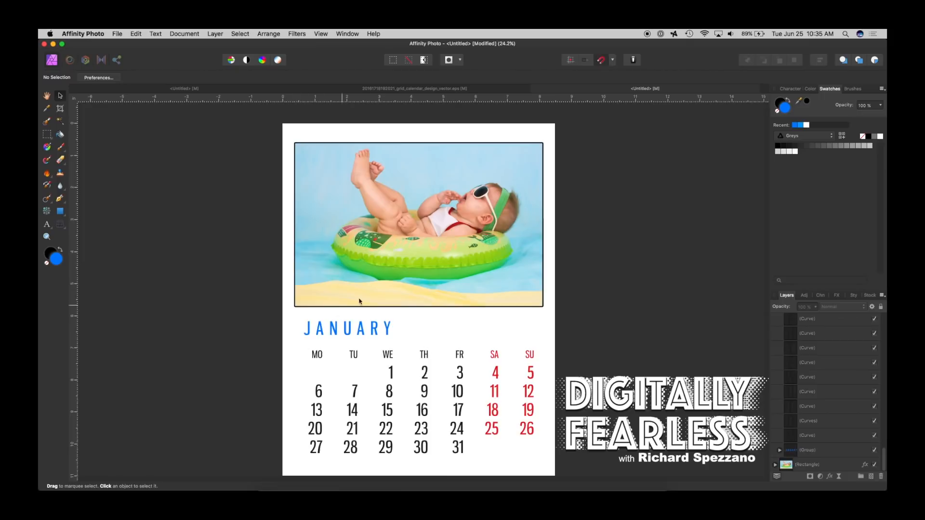
mouse_move(392, 405)
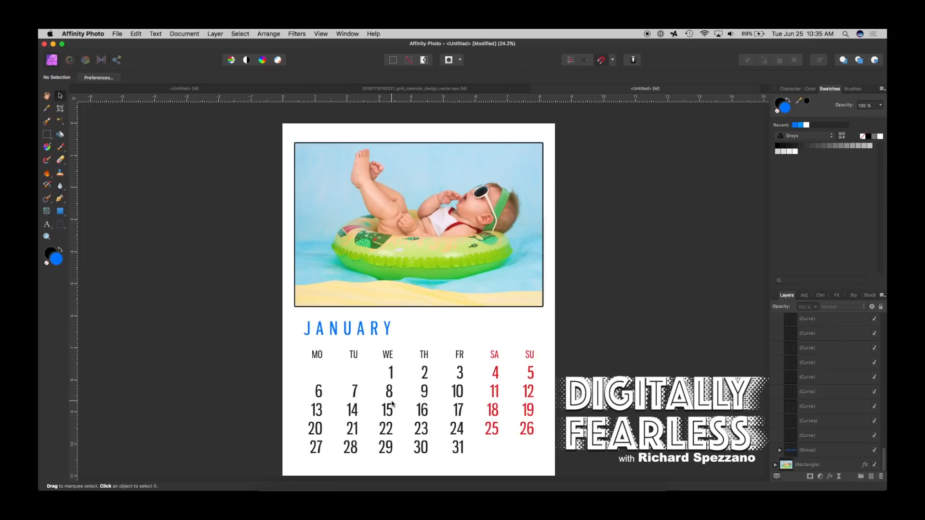
mouse_move(387, 344)
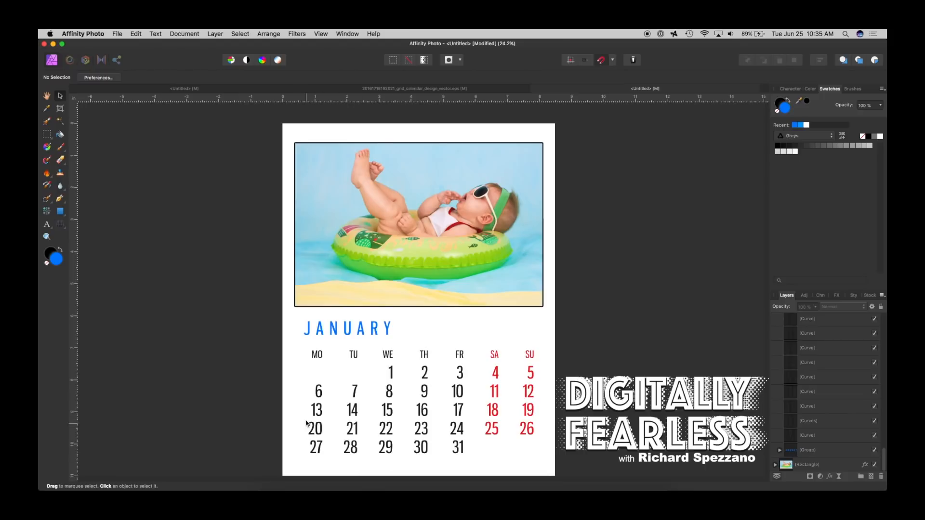
mouse_move(341, 216)
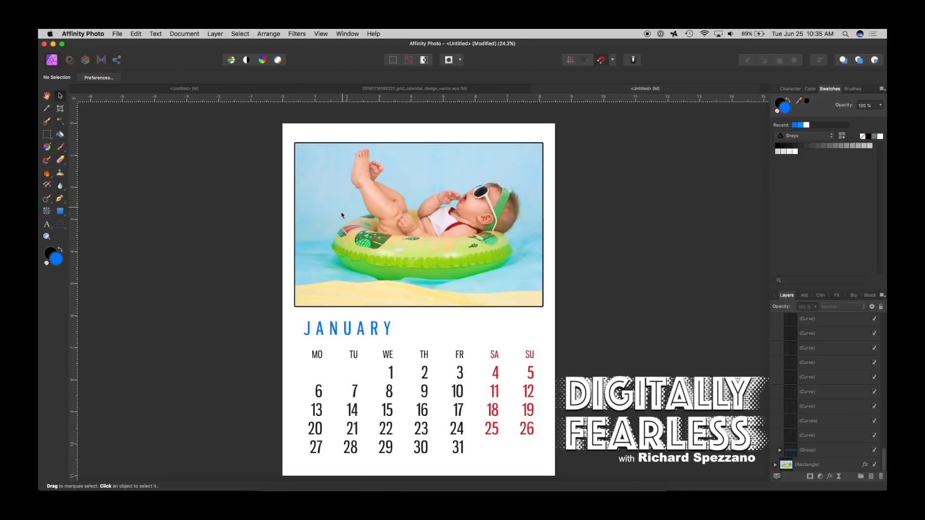
mouse_move(192, 239)
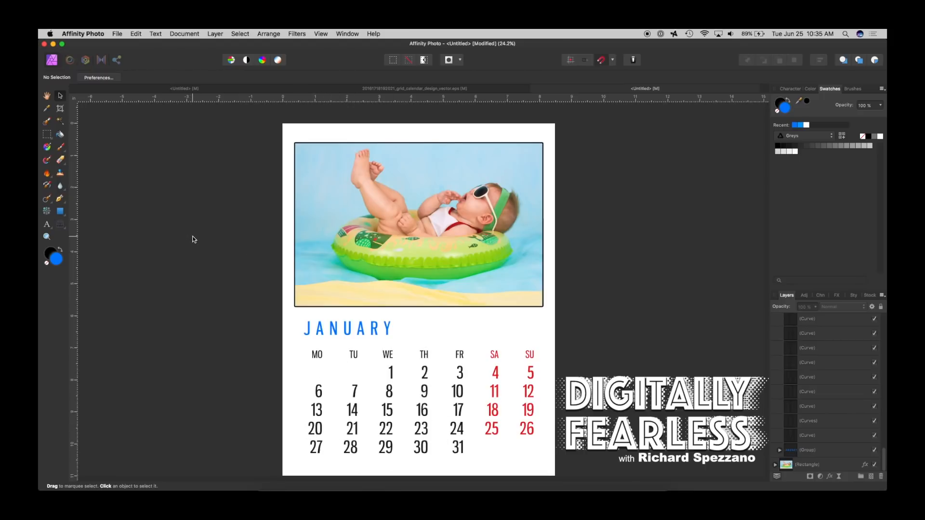